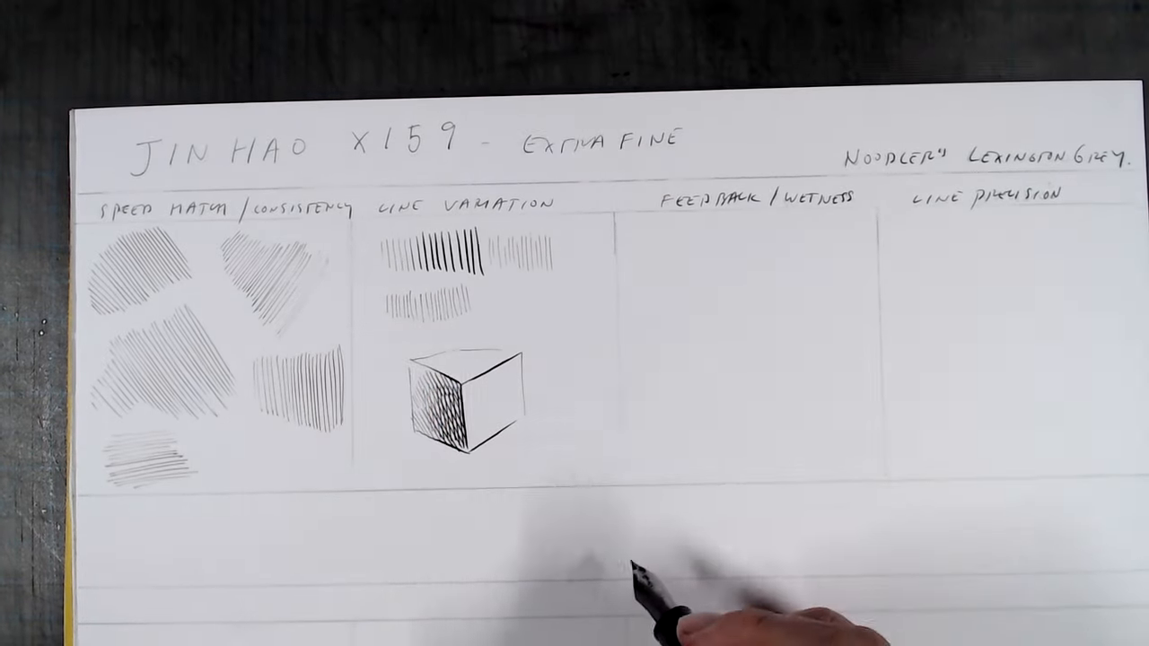
pyautogui.write('2.5')
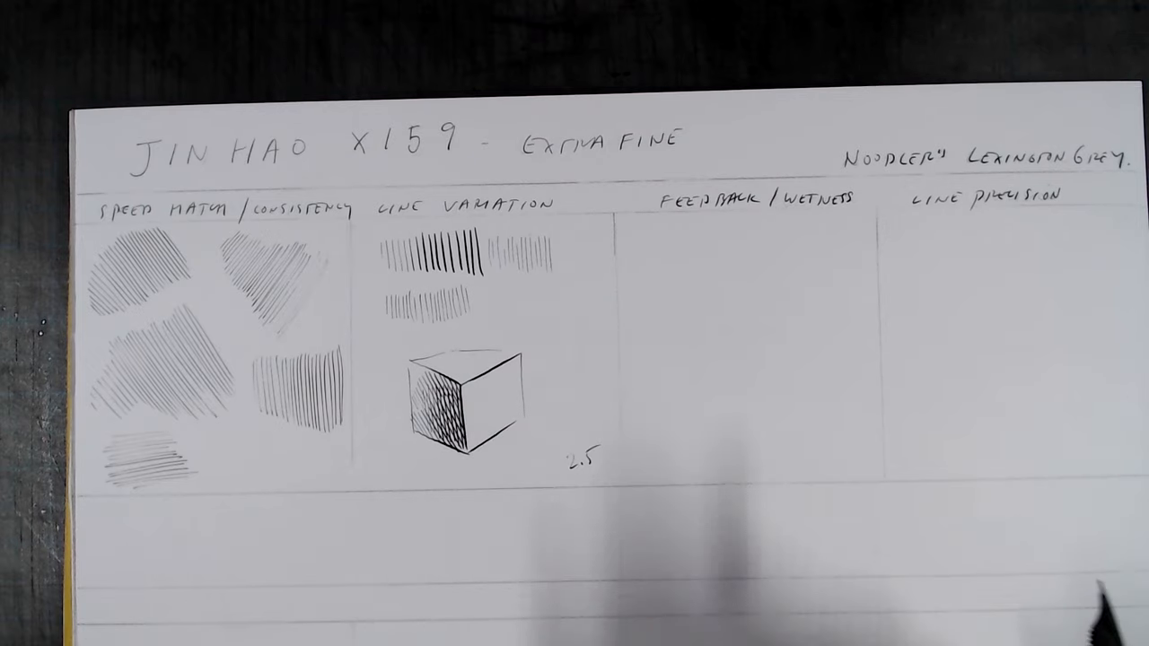